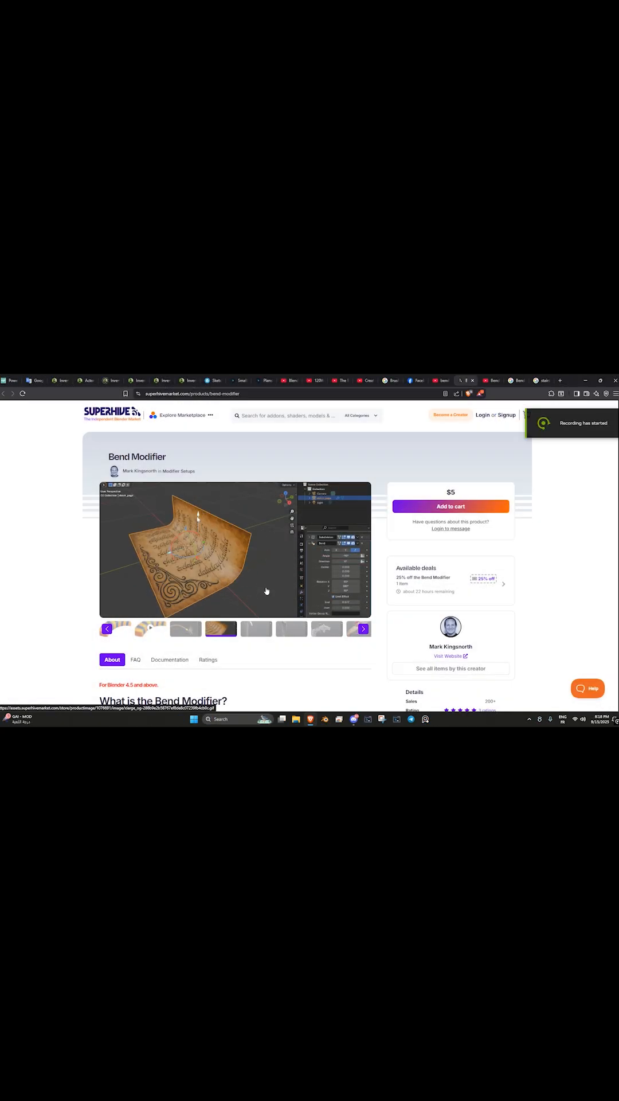
# Step: Add a Bend modifier from the Deform group to the Barbell, bending it 45° around Z
pyautogui.scroll(-3)
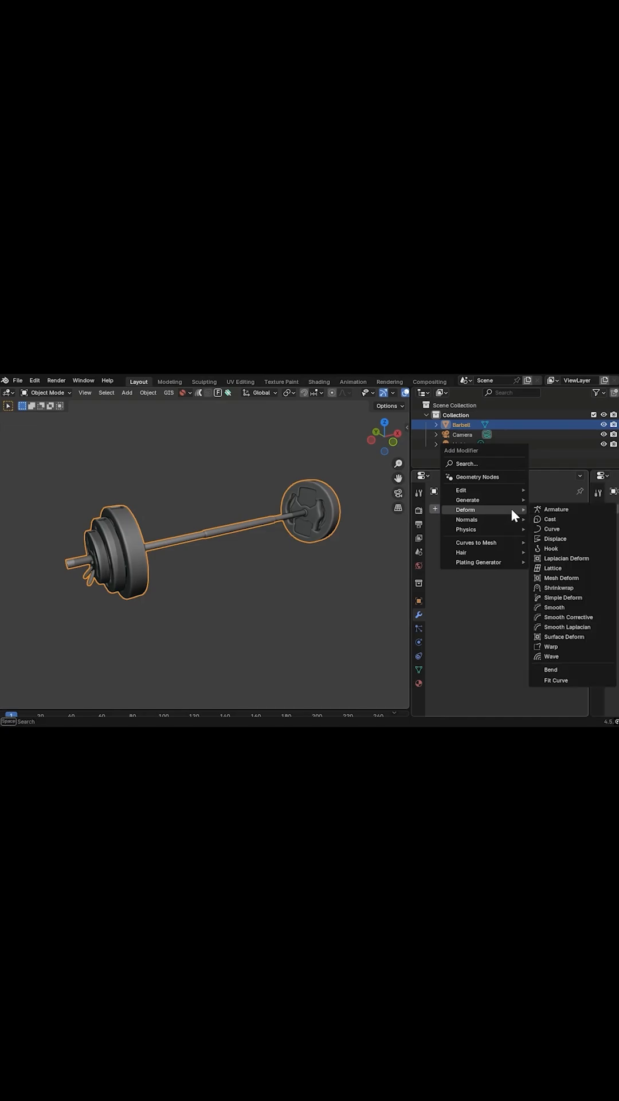
pyautogui.click(551, 668)
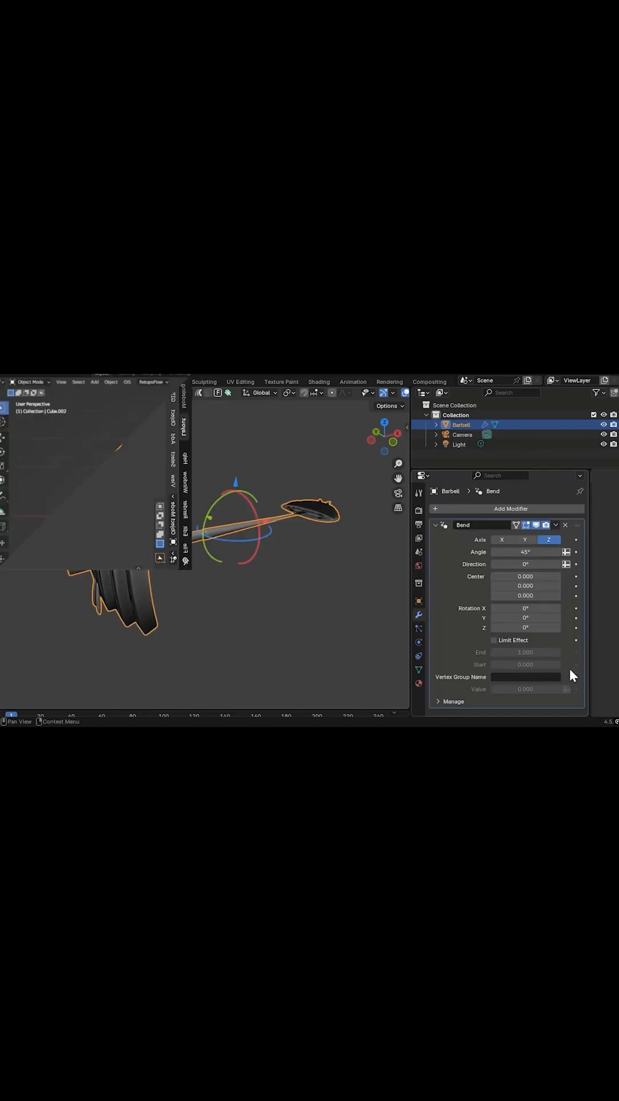
pyautogui.click(497, 467)
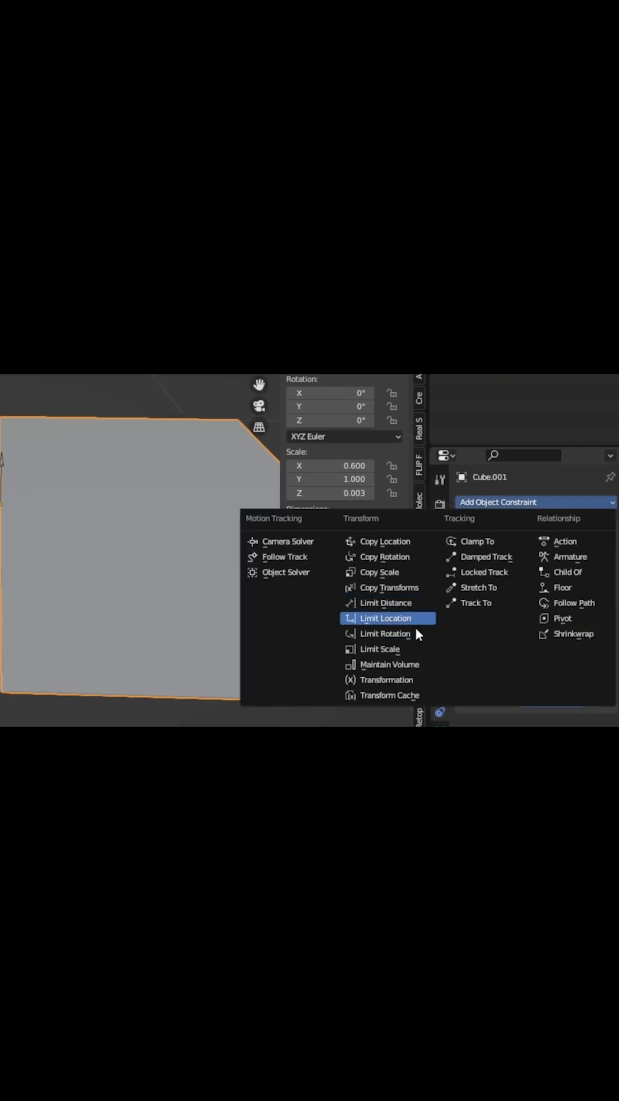
# Step: Add a Limit Location object constraint to the flat Cube.001
pyautogui.click(386, 633)
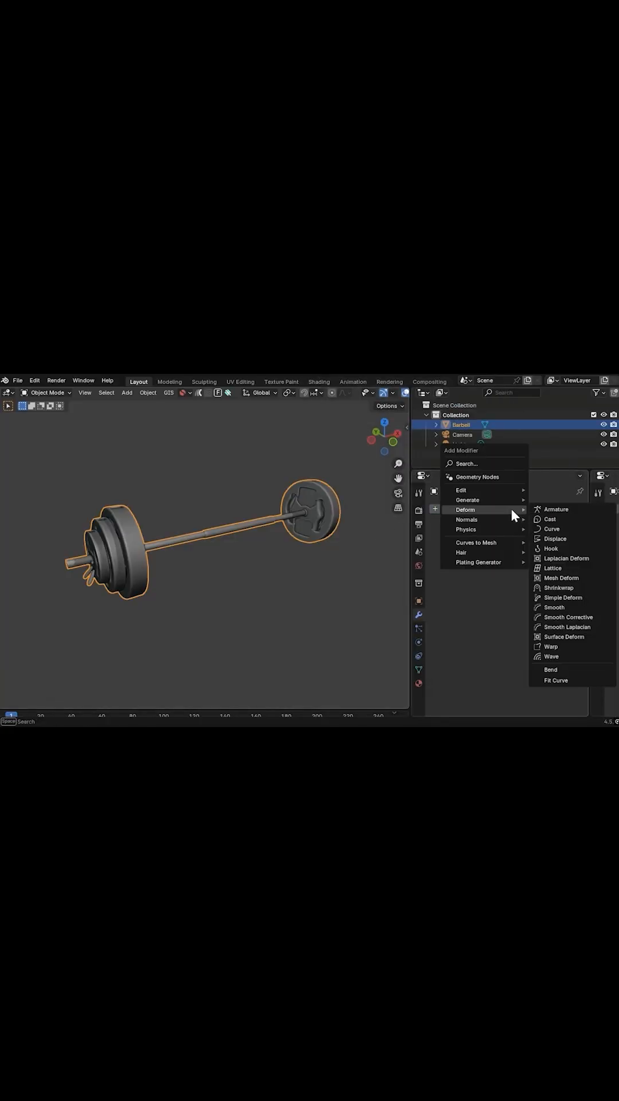
# Step: Add the Bend modifier to the barbell again so the bar curves 45° around Z
pyautogui.click(551, 668)
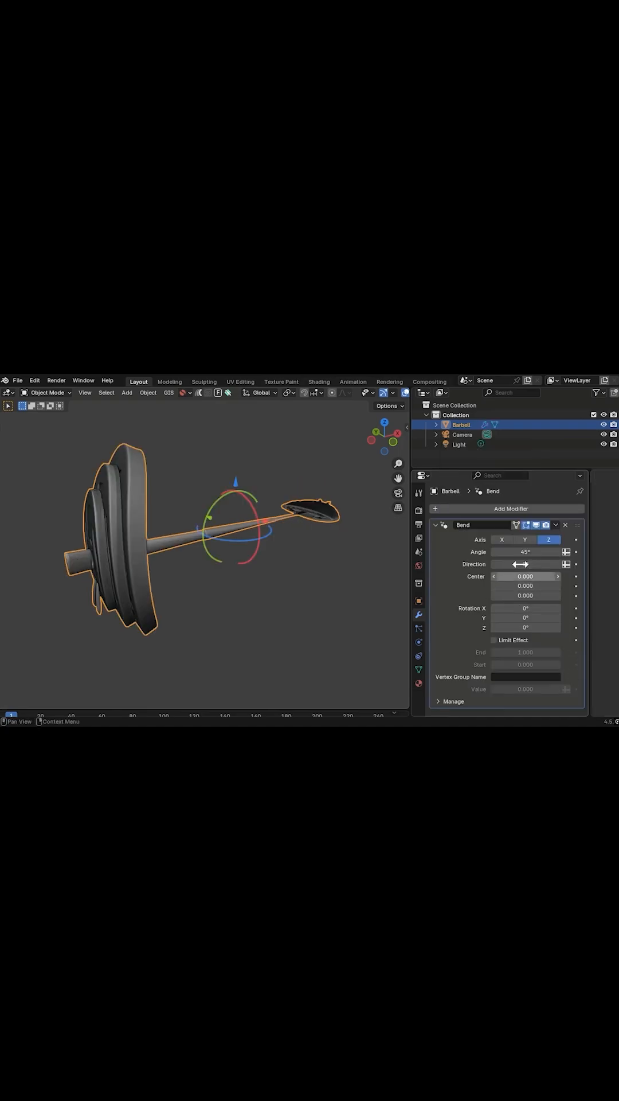